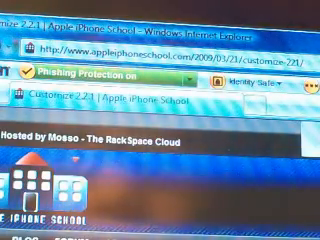
Save the edited lock screen text and close the 'Saved Properly' confirmation
{"action": "scroll", "scroll_direction": "down", "scroll_amount": 3}
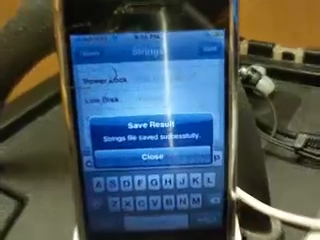
{"action": "left_click", "coordinate": [160, 156]}
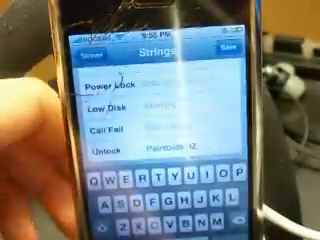